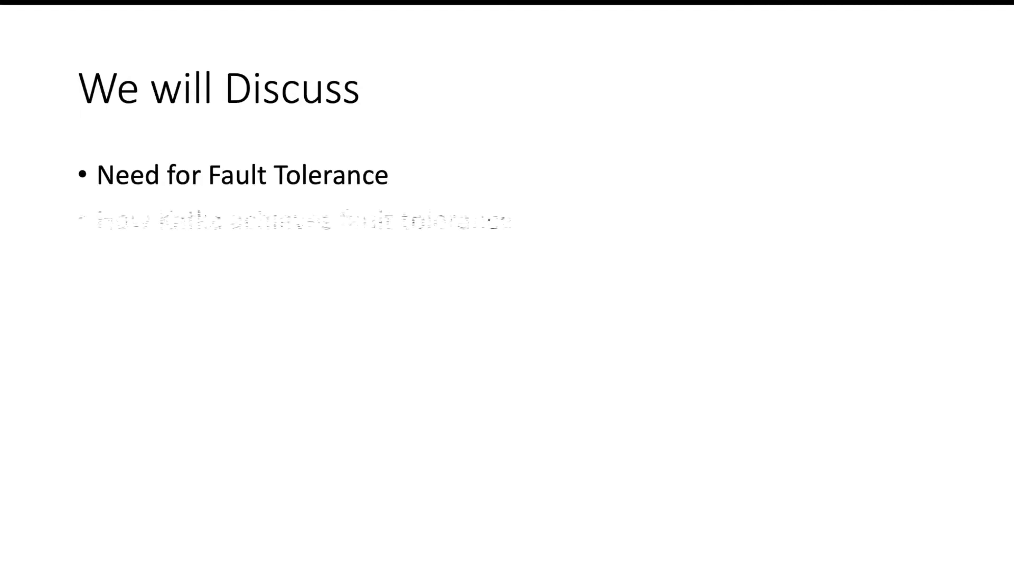
# - Advance to the slide showing a Producer and Consumer around an empty Kafka Cluster
pyautogui.press('right')
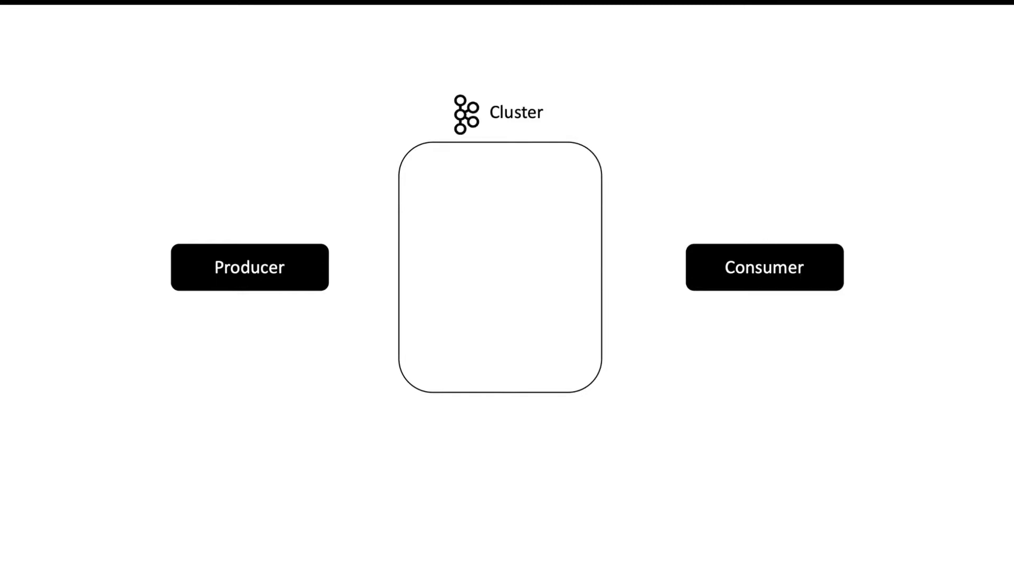
pyautogui.press('Right')
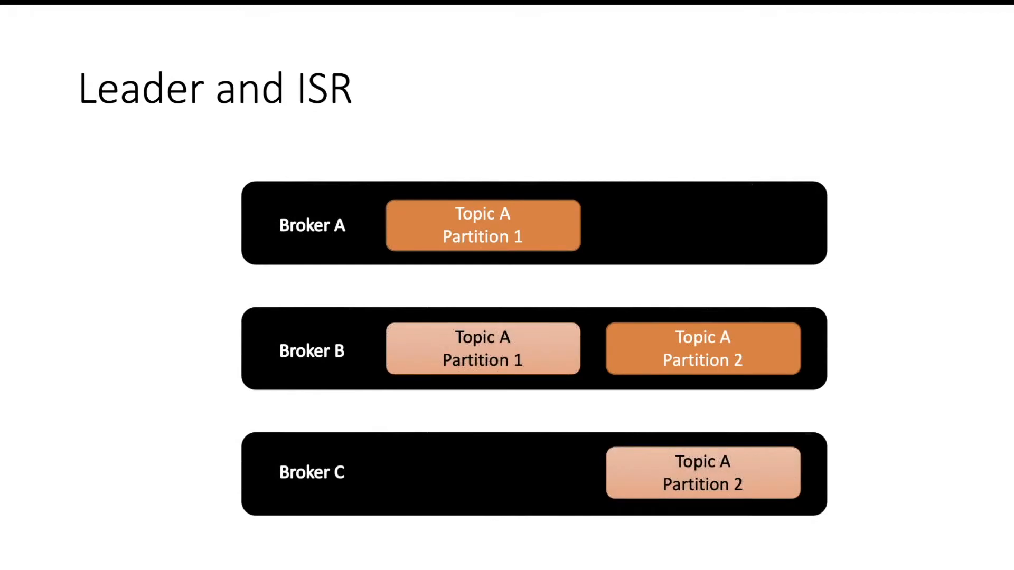